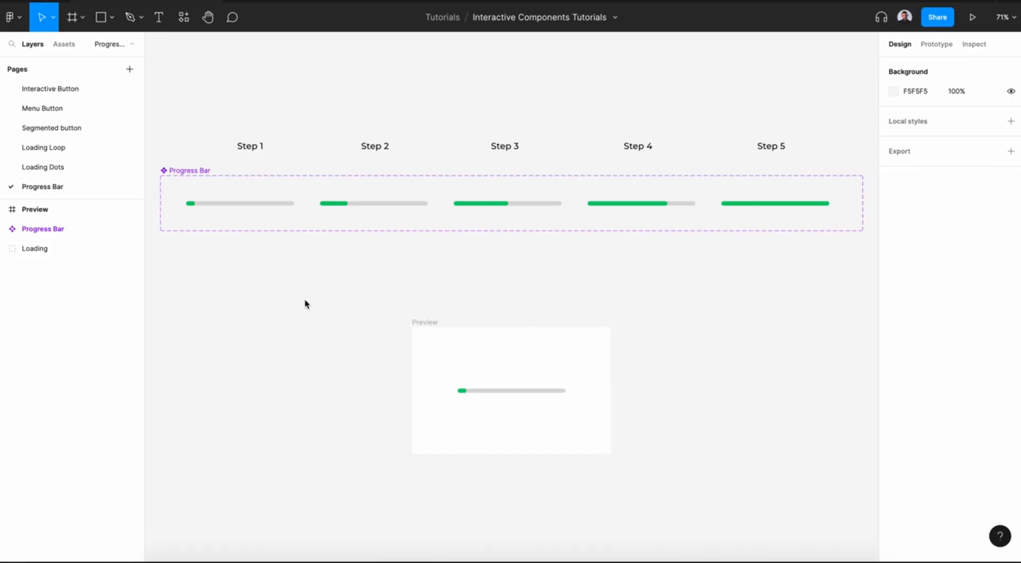
mouse_move(273, 237)
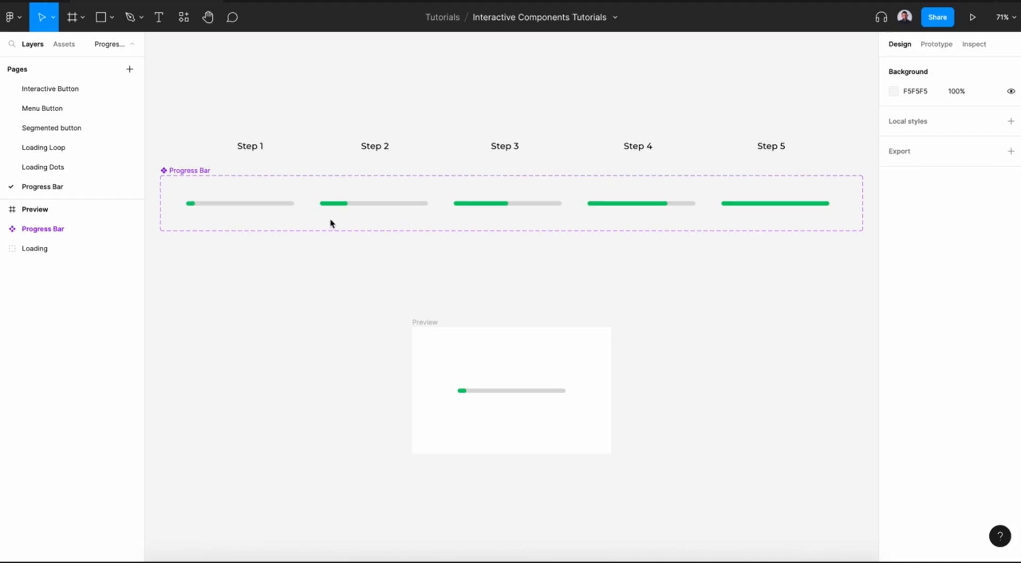
mouse_move(474, 221)
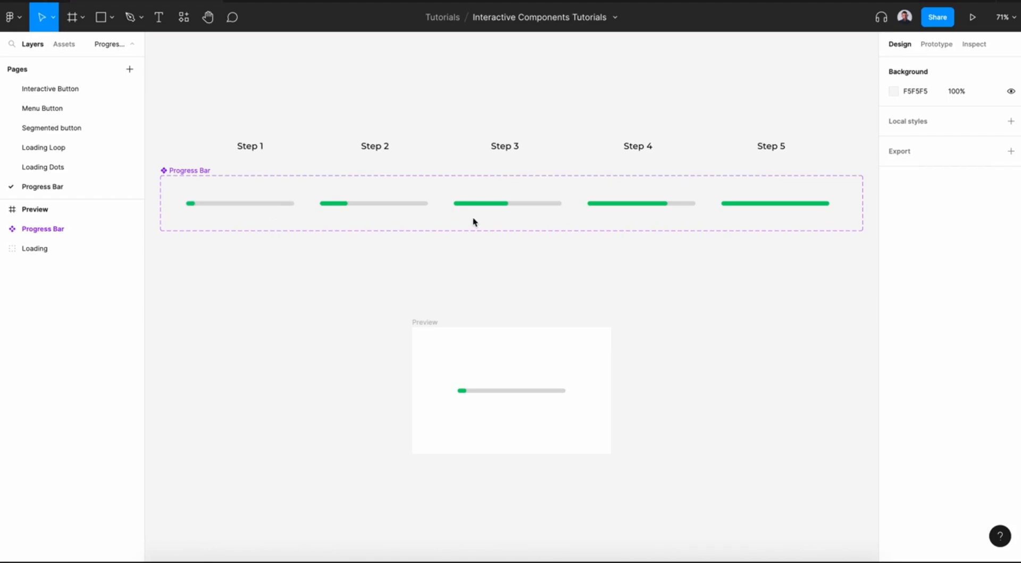
mouse_move(778, 218)
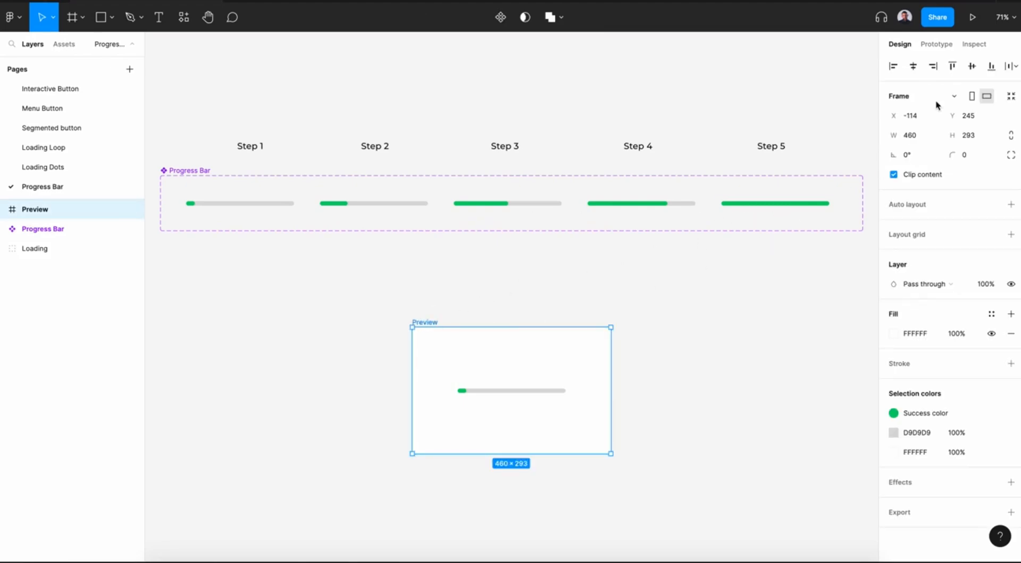
Watch the Master UI+ promo prototype, then return to the Recents file list.
click(989, 17)
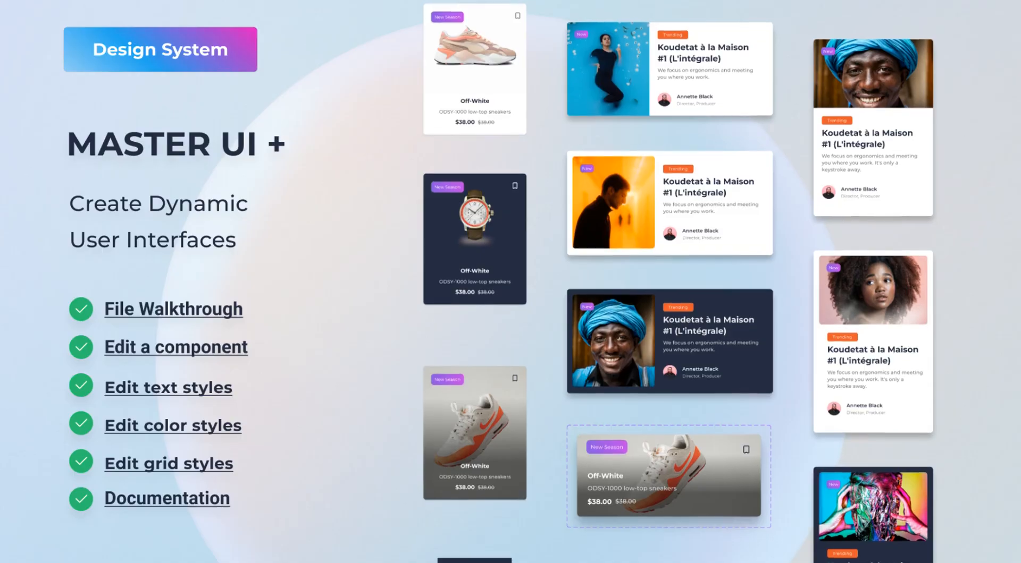
scroll(down, 3)
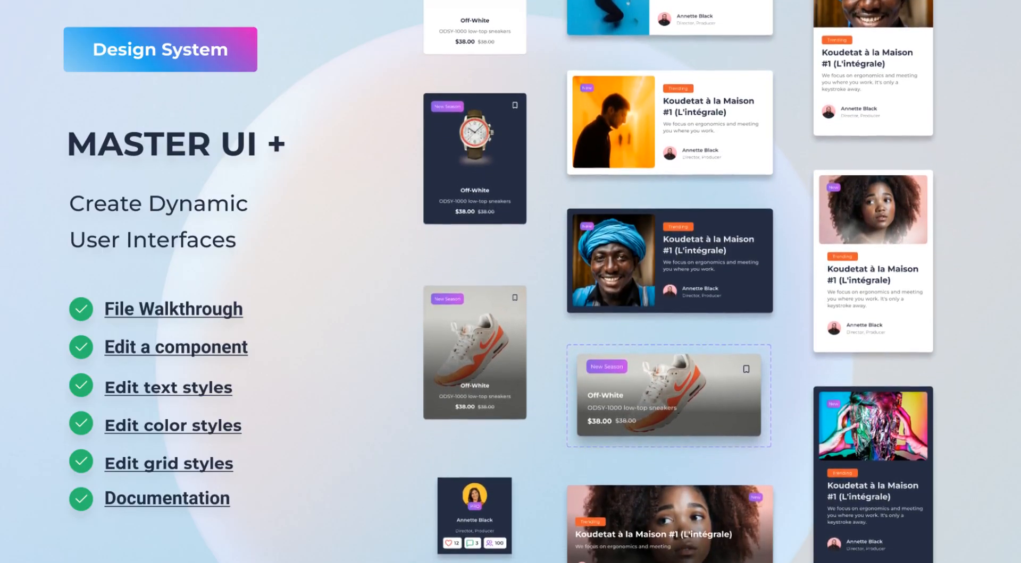
scroll(down, 3)
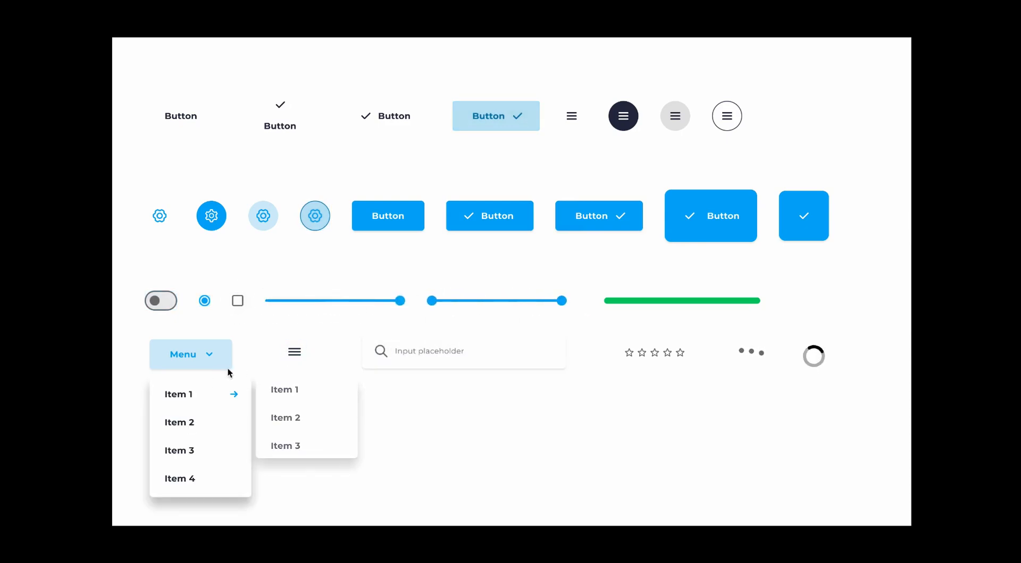
click(464, 351)
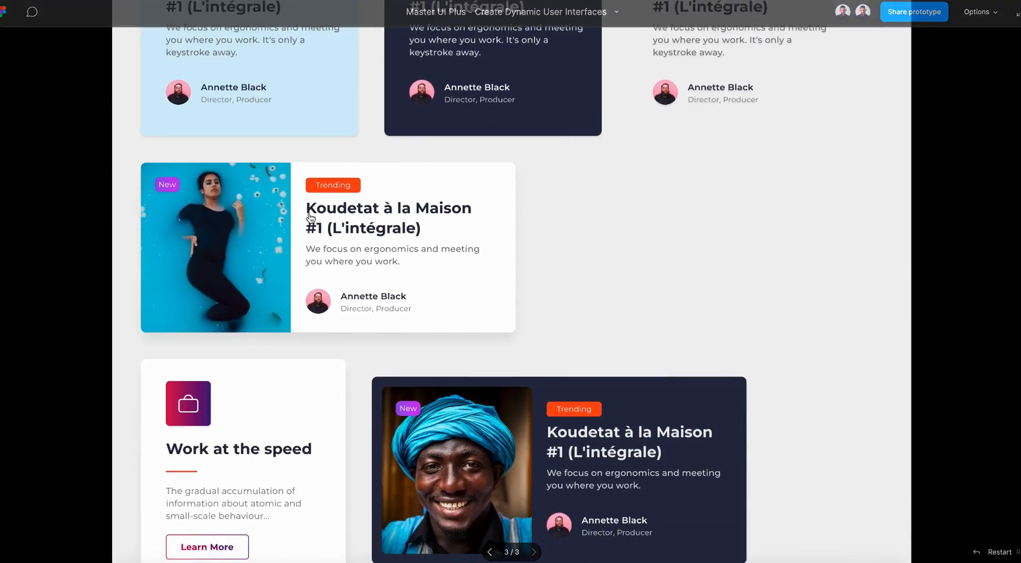
scroll(down, 3)
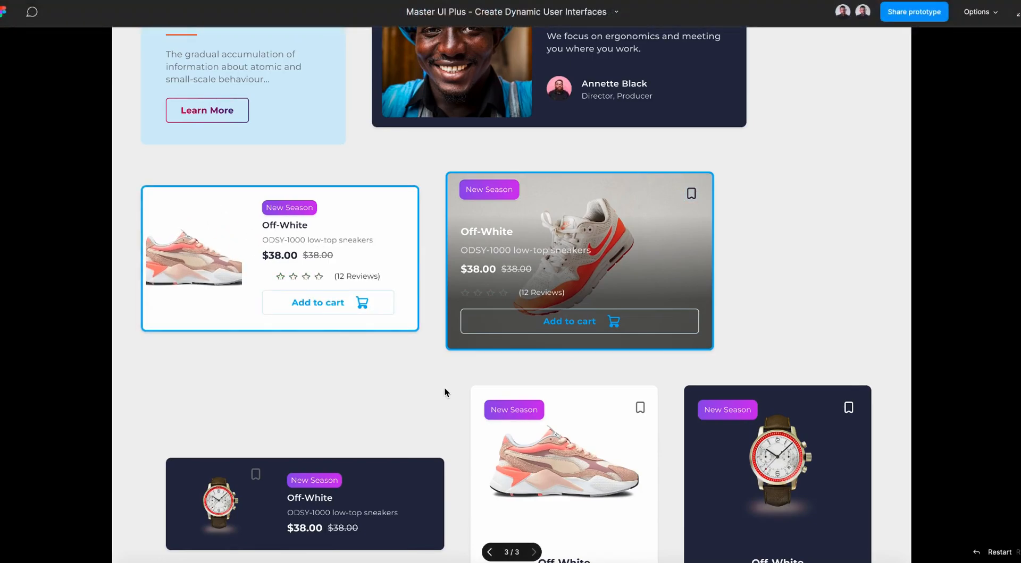
scroll(down, 3)
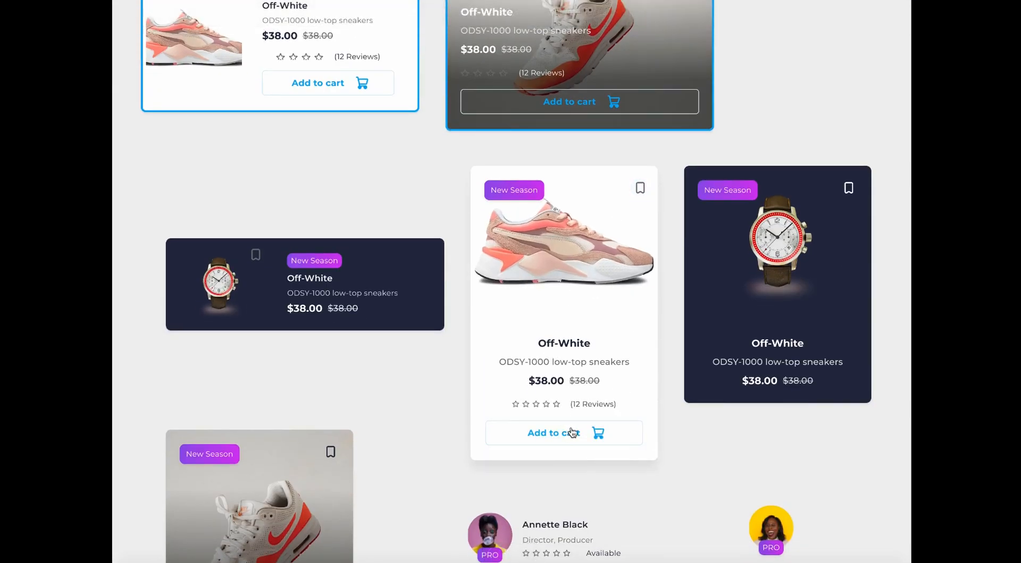
scroll(down, 3)
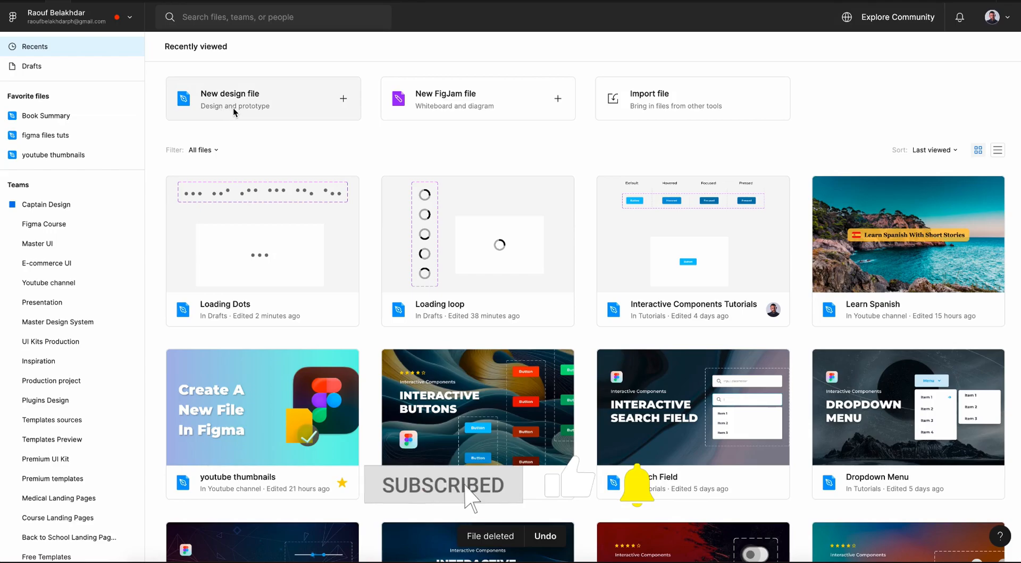
Create a new blank design file and rename it 'Prgress bar'.
click(263, 98)
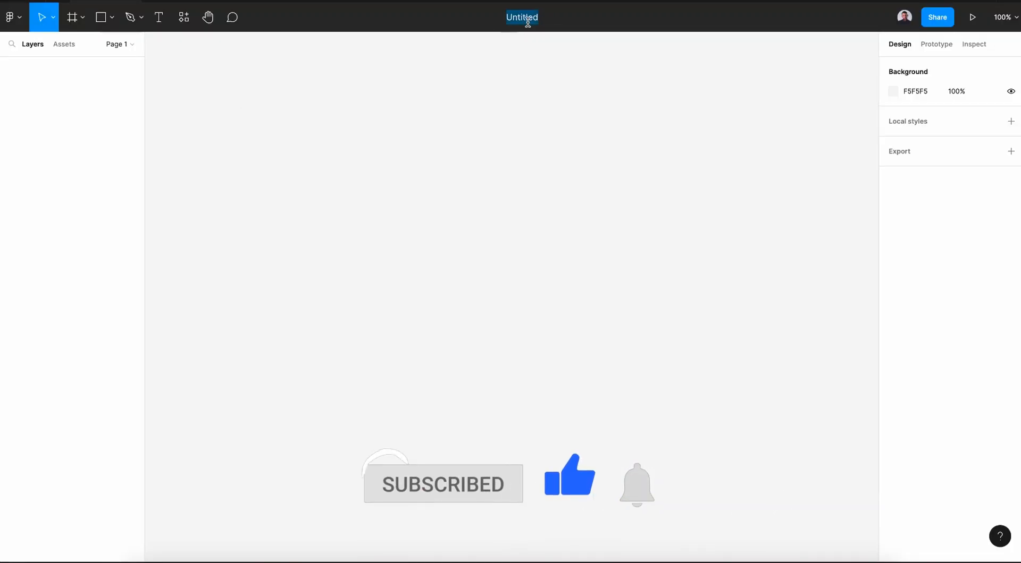
text(Prgress bar)
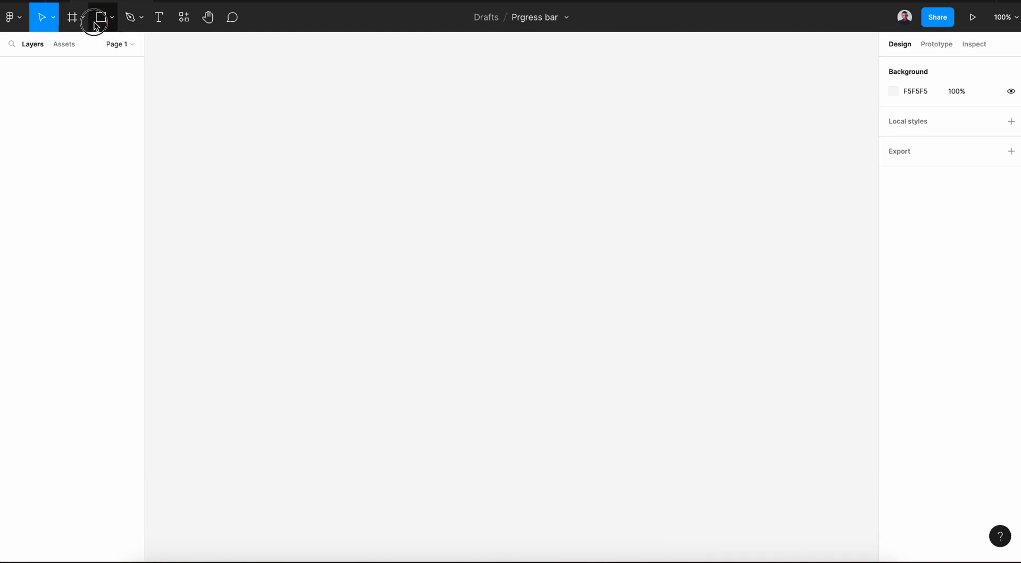
Draw a 300×15 rectangle track and give it a corner radius of 10.
click(99, 17)
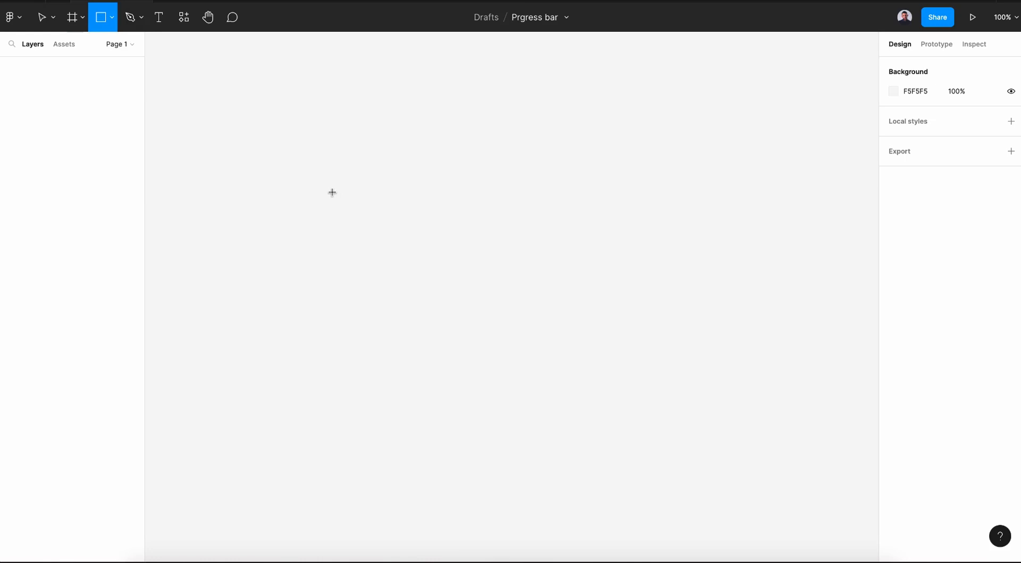
drag(331, 193, 528, 204)
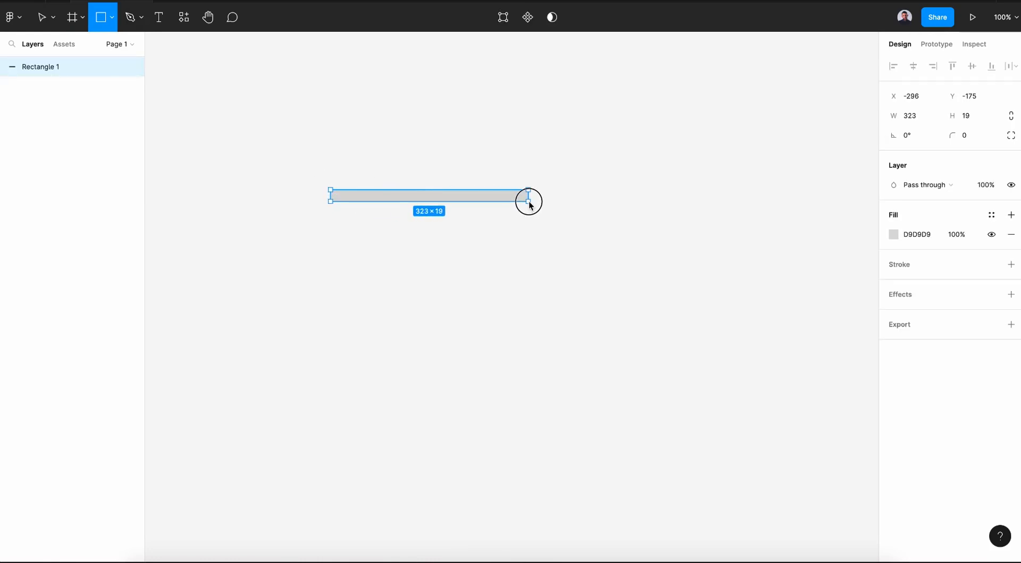
drag(528, 199, 514, 195)
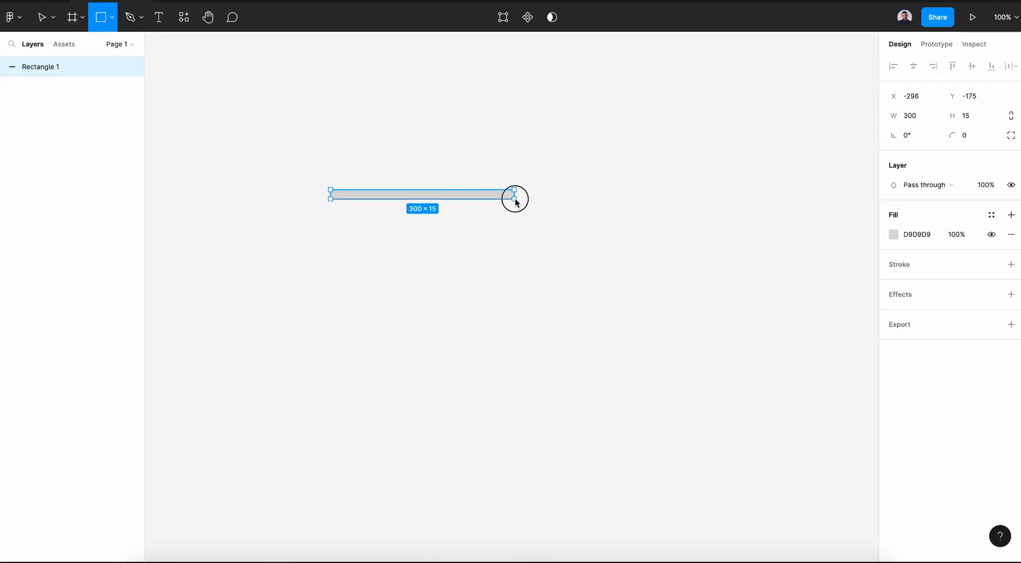
drag(514, 199, 514, 197)
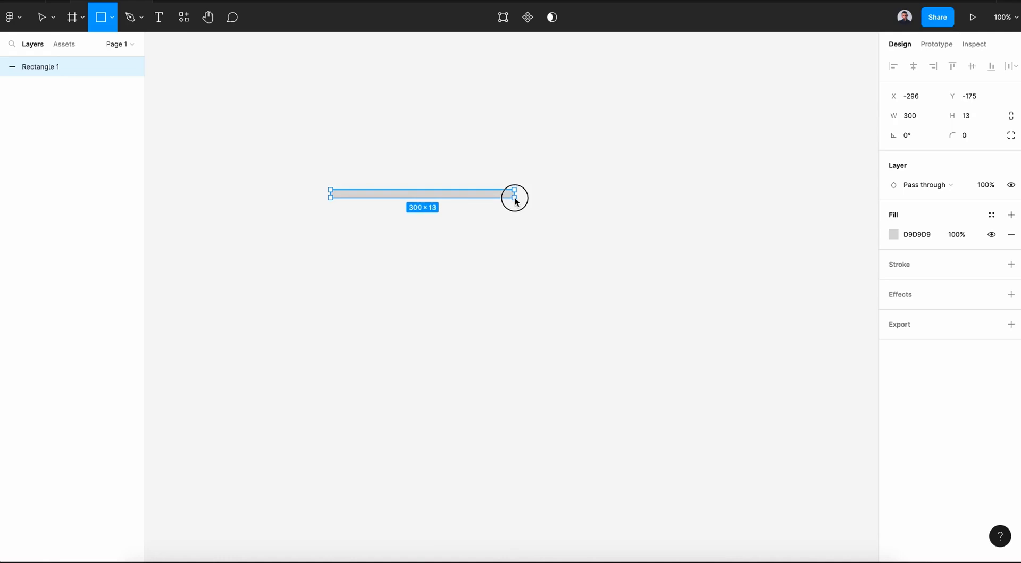
drag(513, 194, 514, 192)
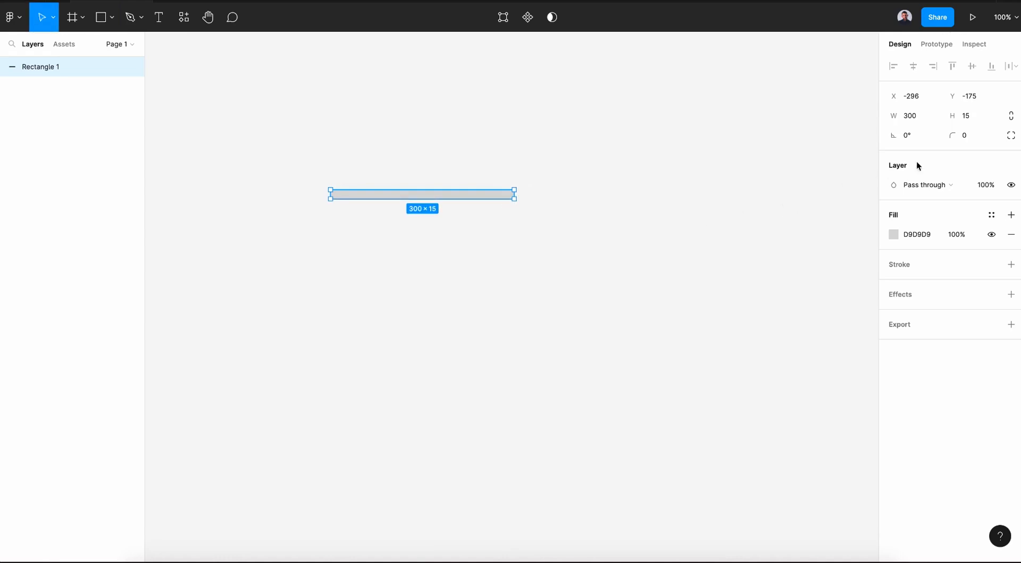
click(969, 134)
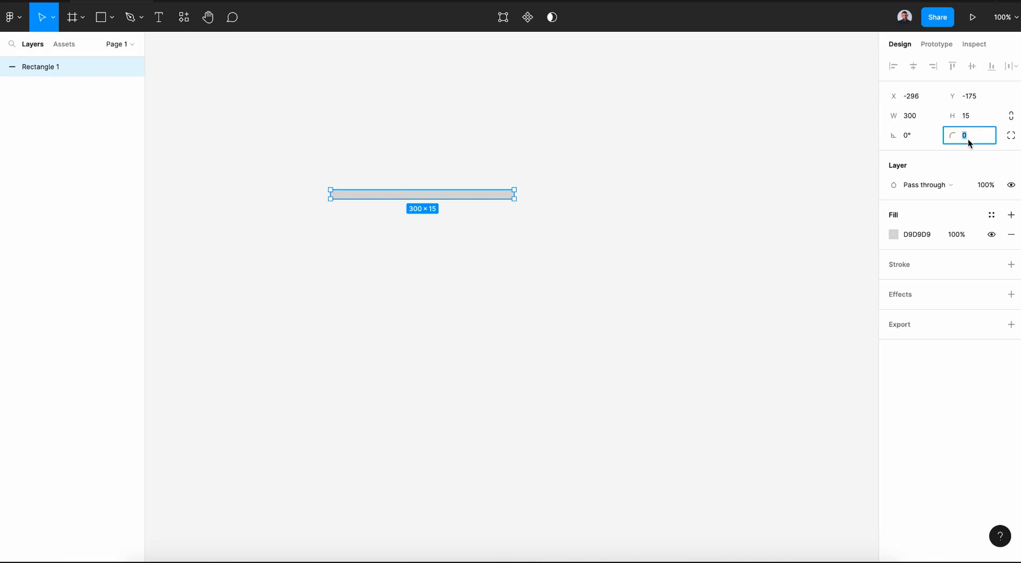
mouse_move(969, 135)
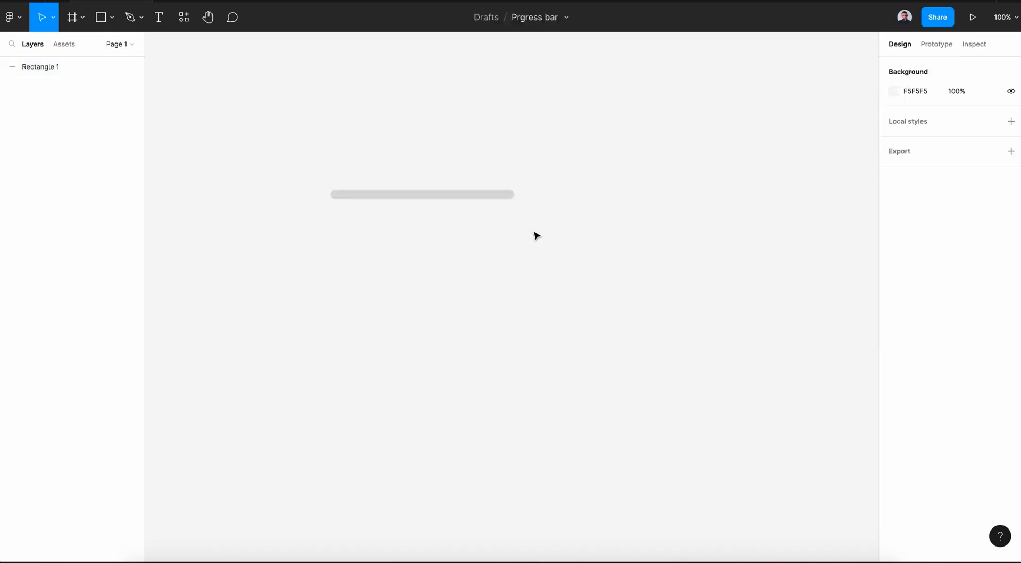
Duplicate the track and shrink the copy to about 50 wide at the left end.
click(421, 194)
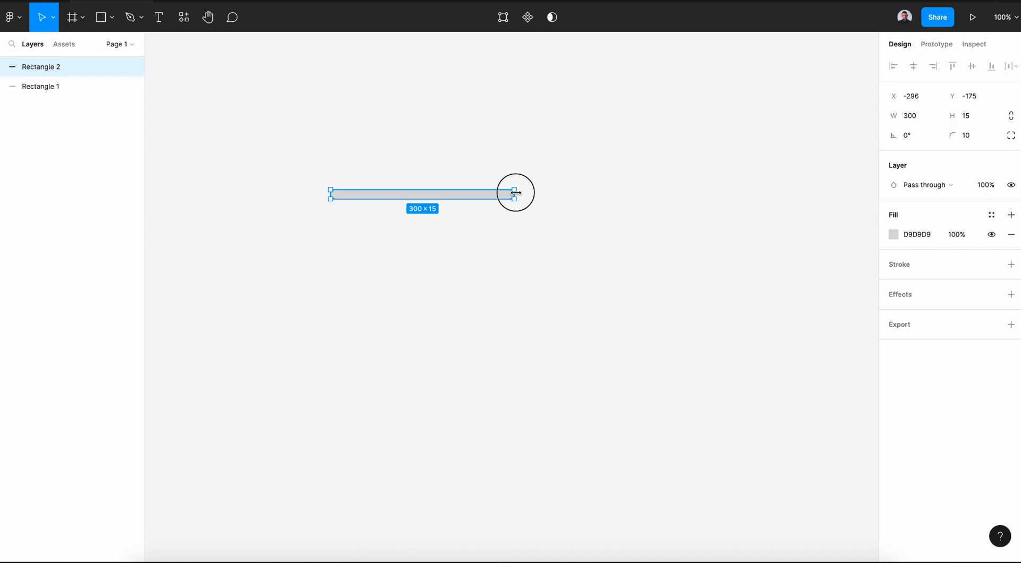
drag(514, 193, 464, 197)
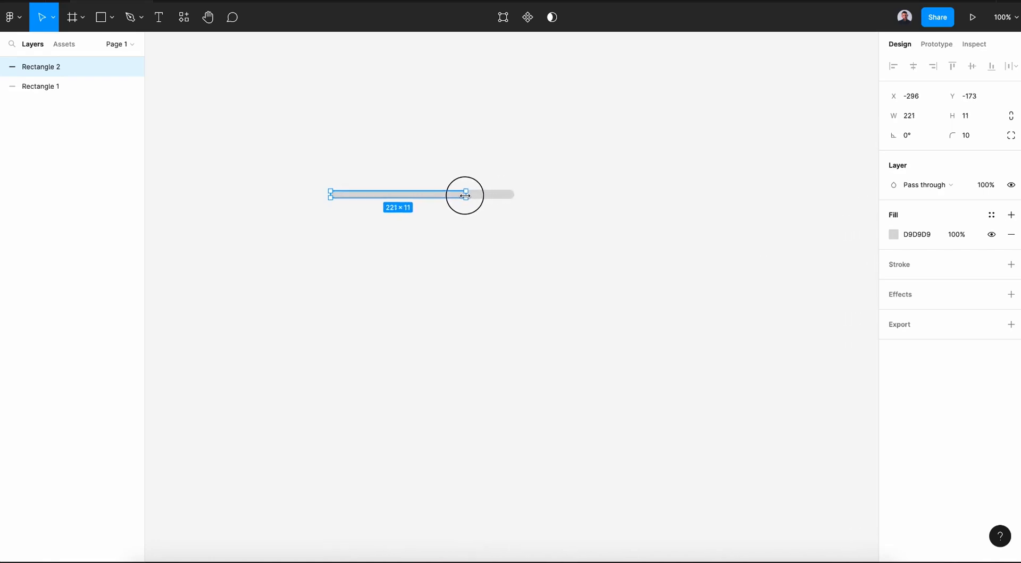
drag(464, 196, 376, 195)
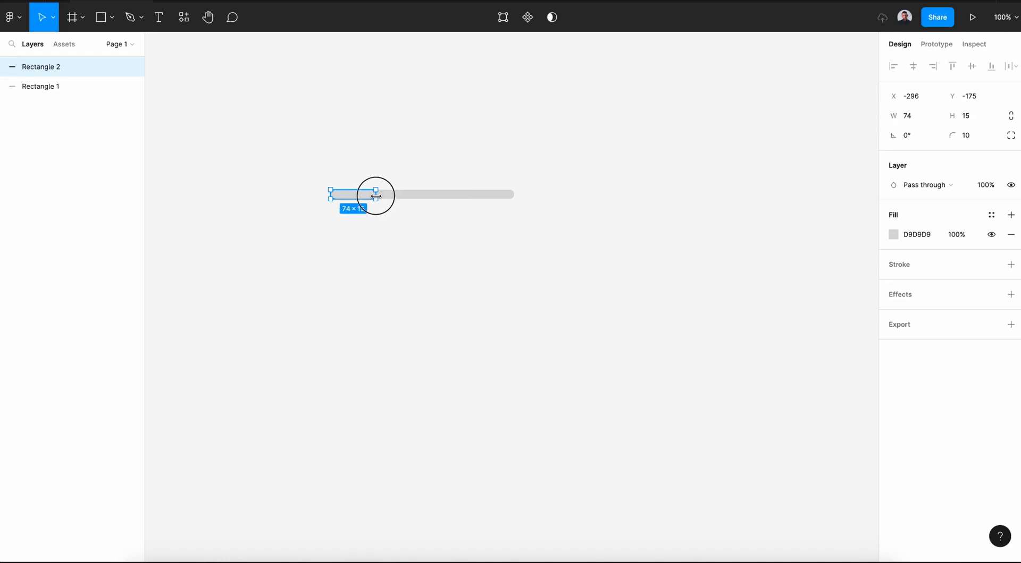
drag(375, 194, 358, 194)
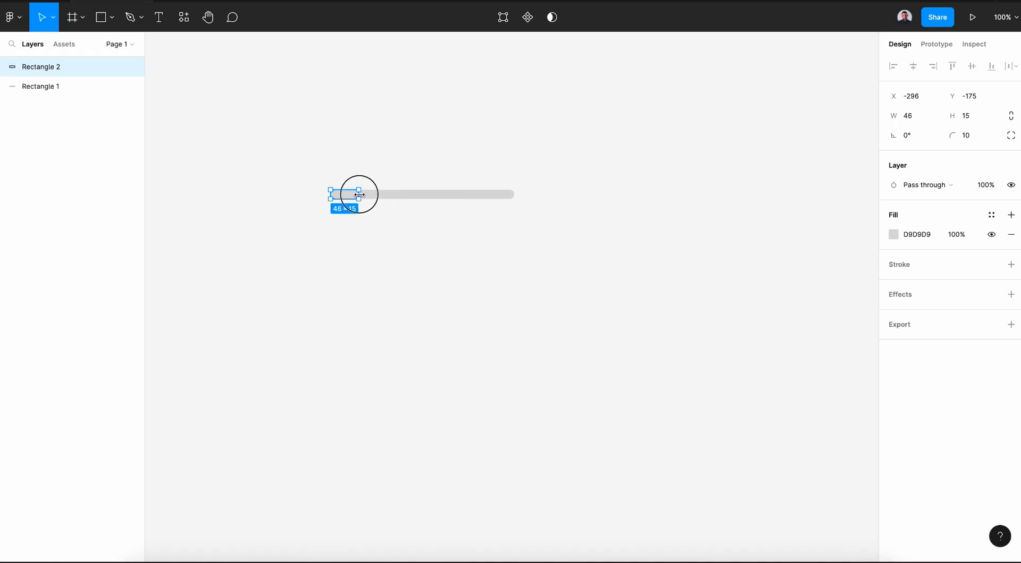
drag(358, 194, 361, 194)
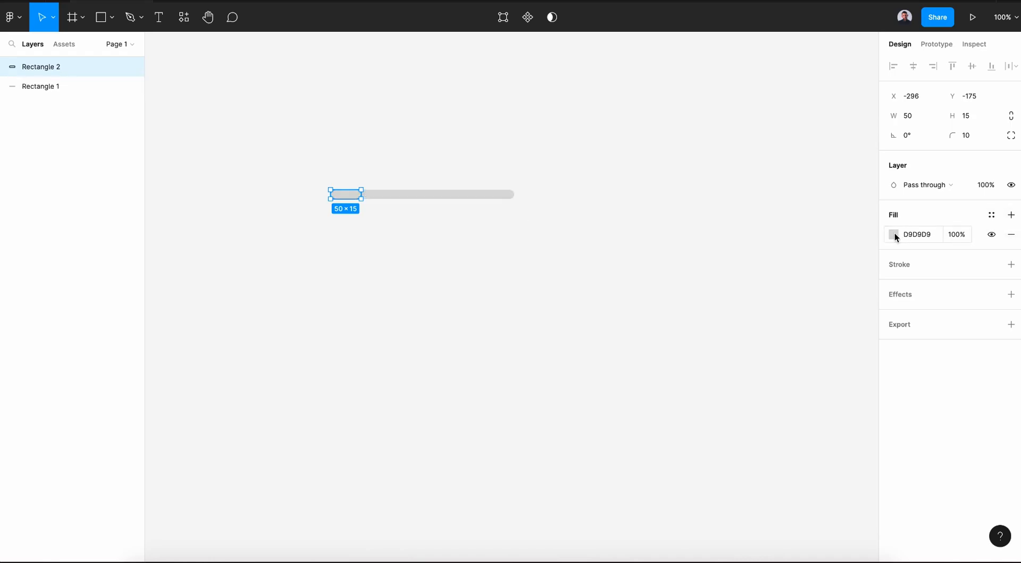
click(892, 234)
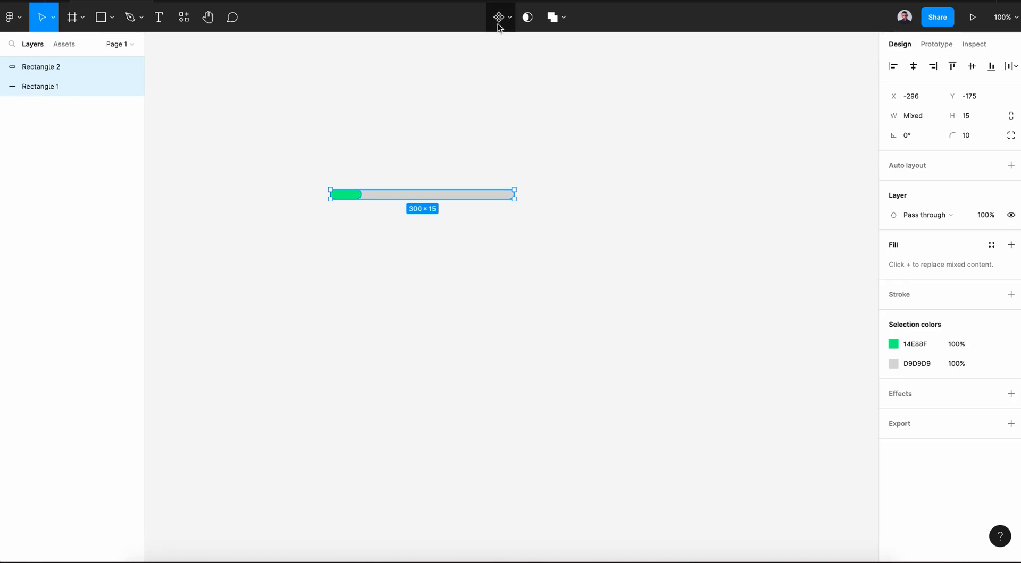
Fill the short bar with 14E88F and make a component set with Default and Variant2.
click(500, 17)
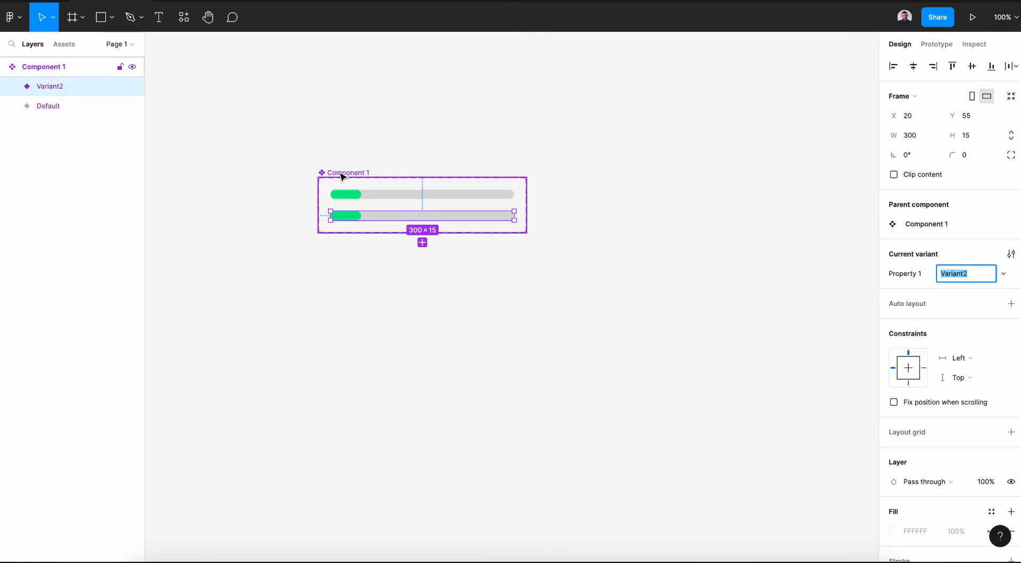
click(991, 254)
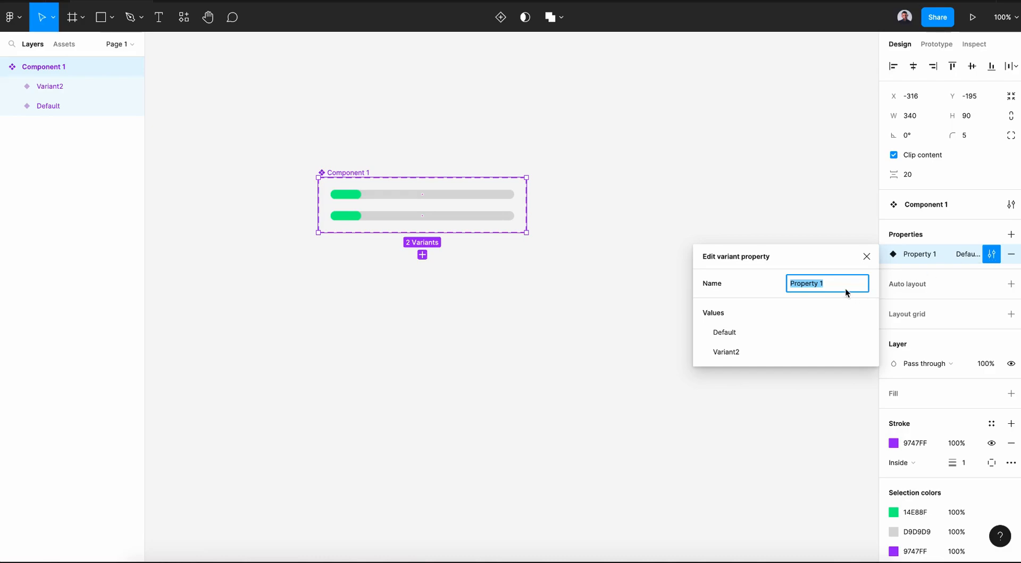
Rename the variant property to Steps and the variants to Step 1 and Step 2.
text(Steps)
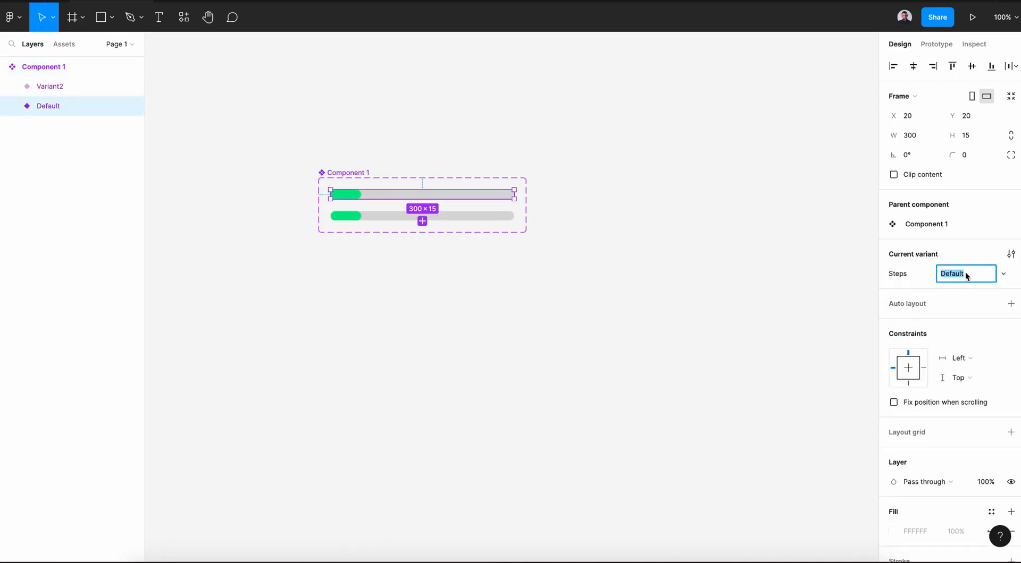
text(Step)
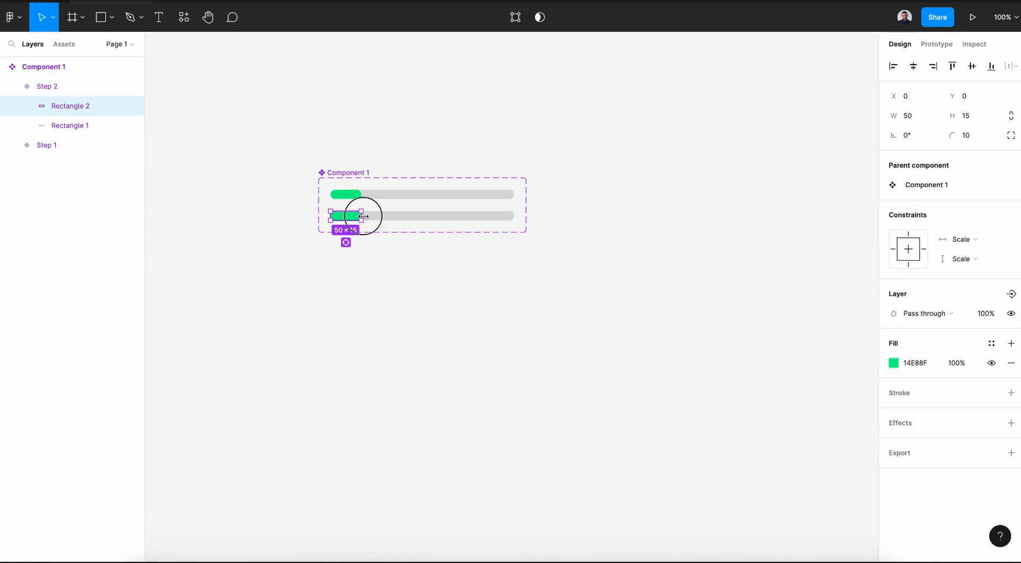
Lengthen Step 2's green fill and add Step 3 with a half-width fill.
drag(360, 216, 394, 216)
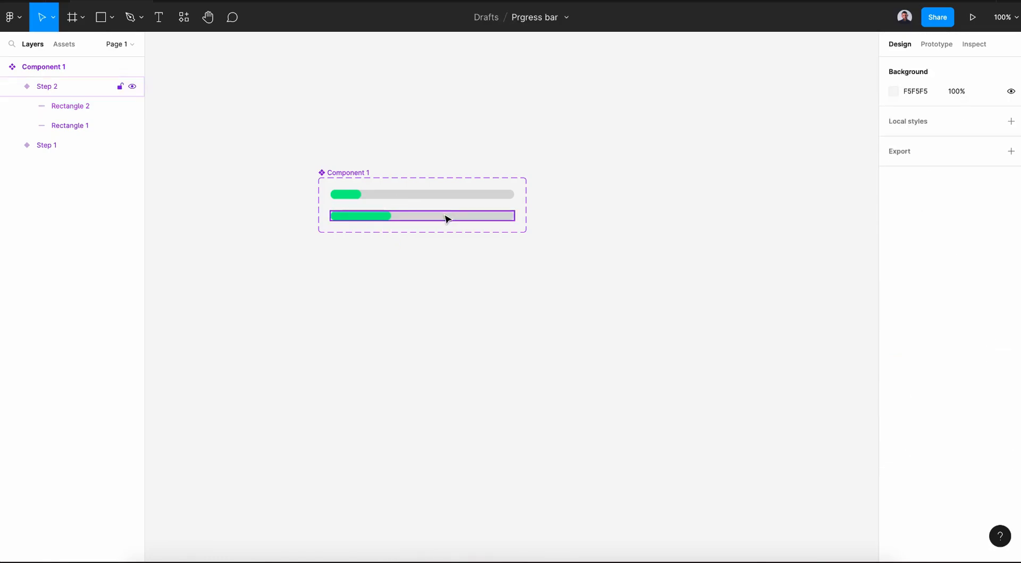
click(422, 216)
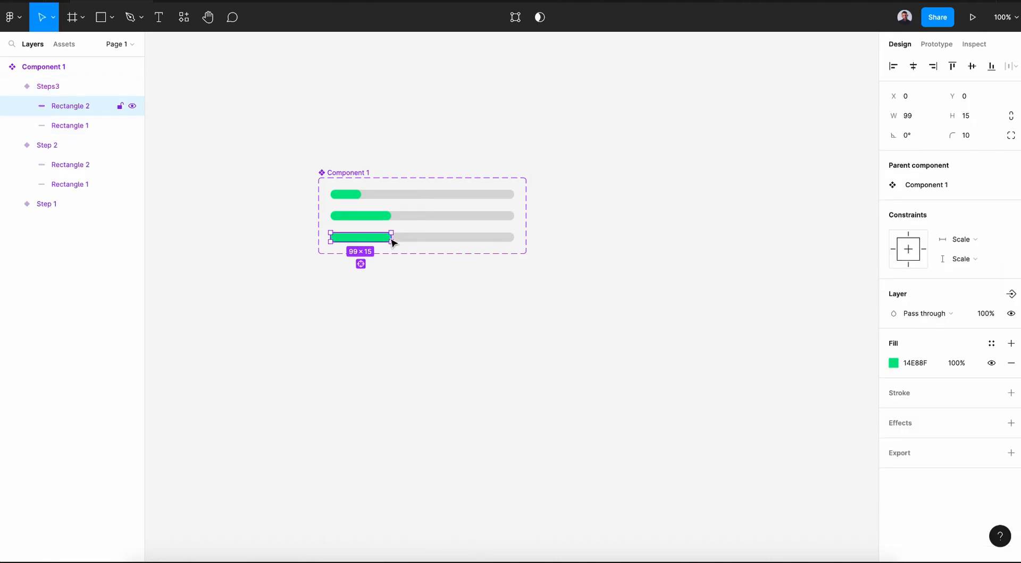
drag(391, 237, 426, 237)
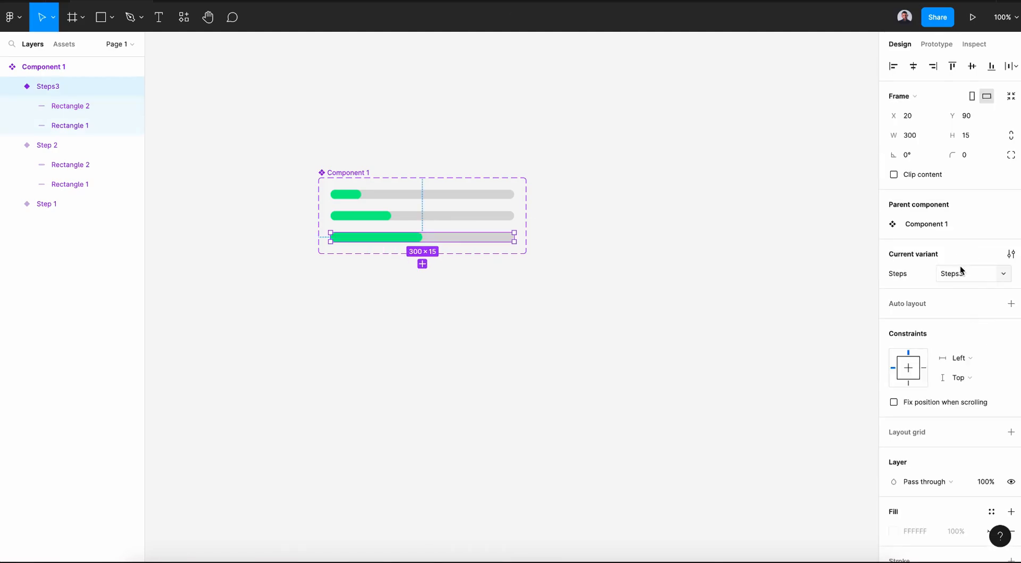
click(966, 273)
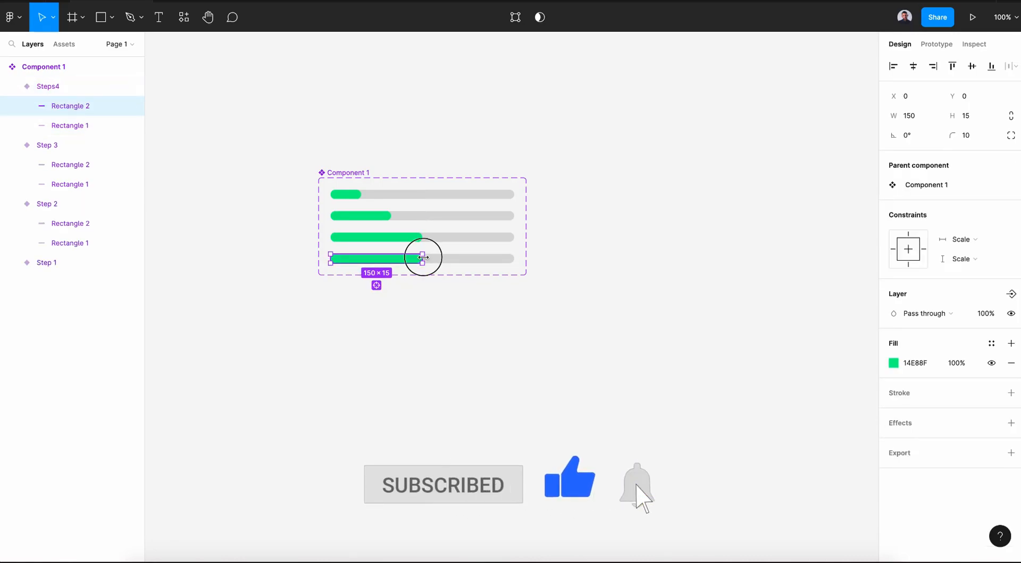
Extend Step 4's green fill and stretch Step 5's fill to the full 300 px.
drag(422, 258, 459, 259)
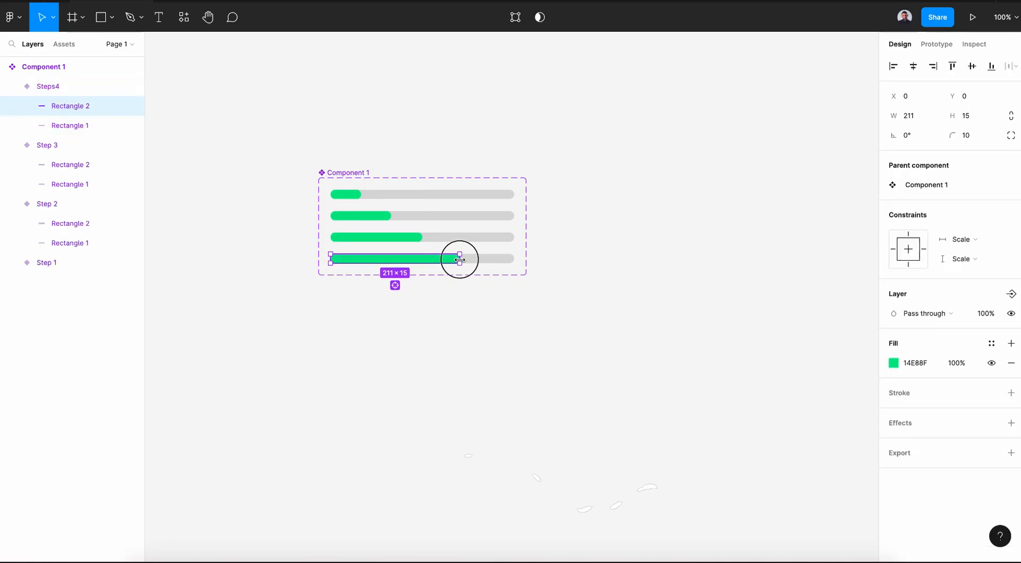
drag(458, 259, 466, 258)
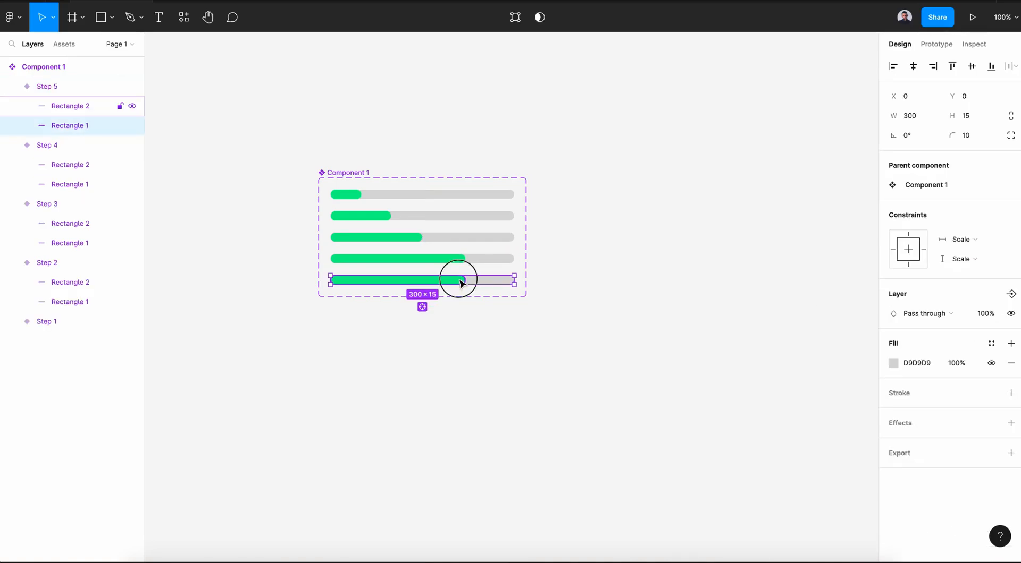
drag(462, 280, 511, 280)
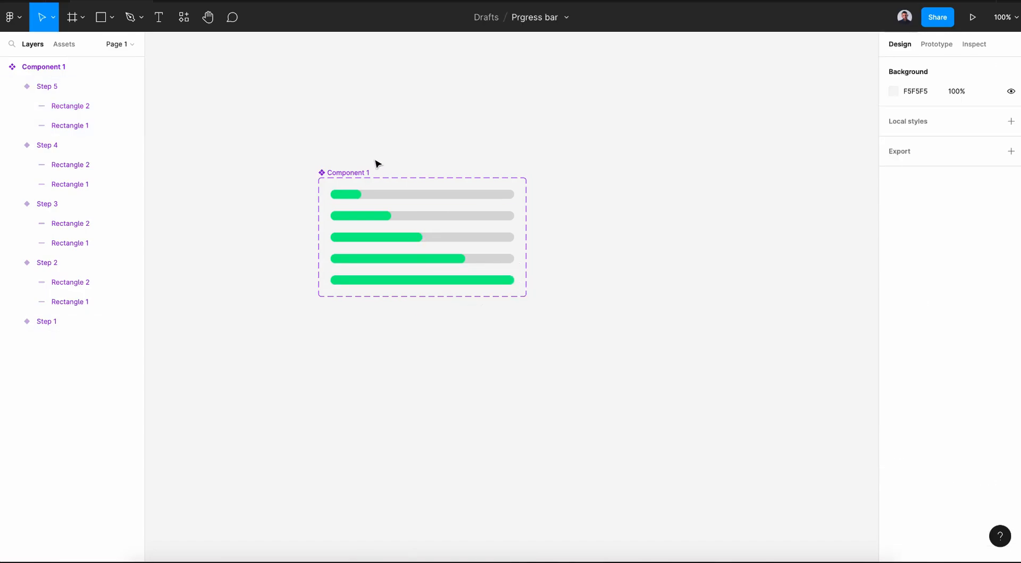
click(348, 172)
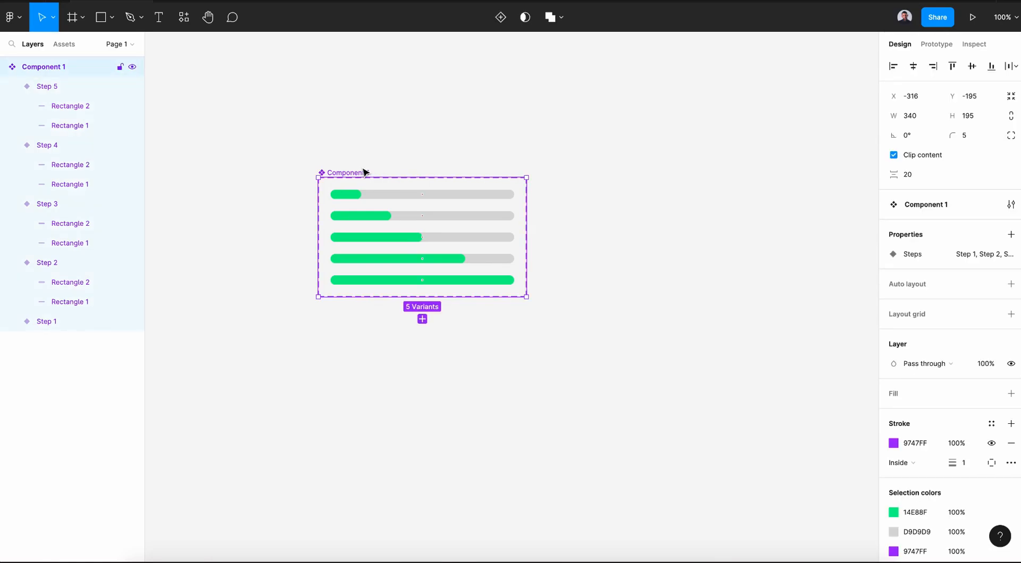
Rename the component set in Layers to 'Pregress bar'.
double_click(44, 67)
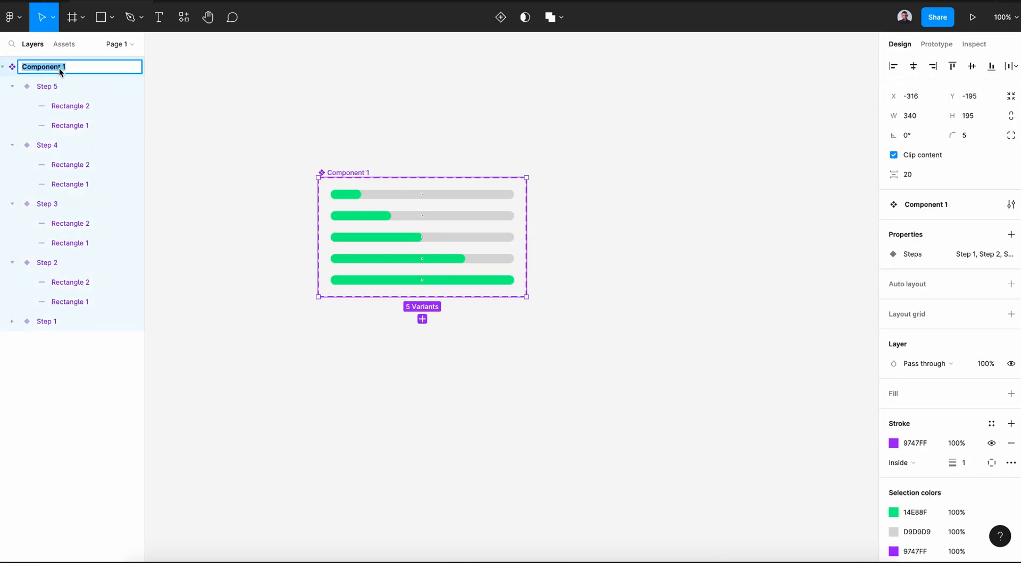
text(Pregress bar)
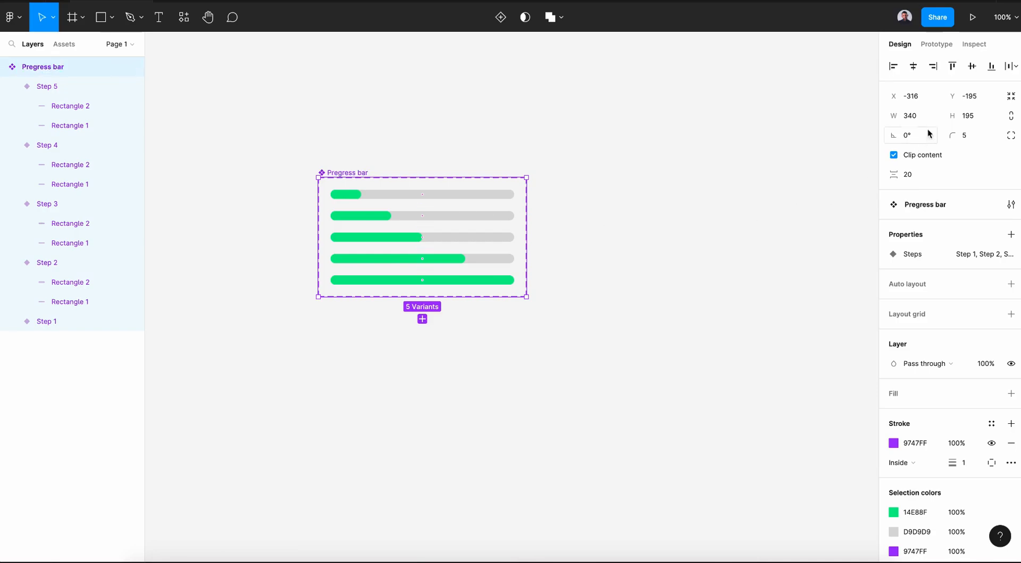
click(936, 43)
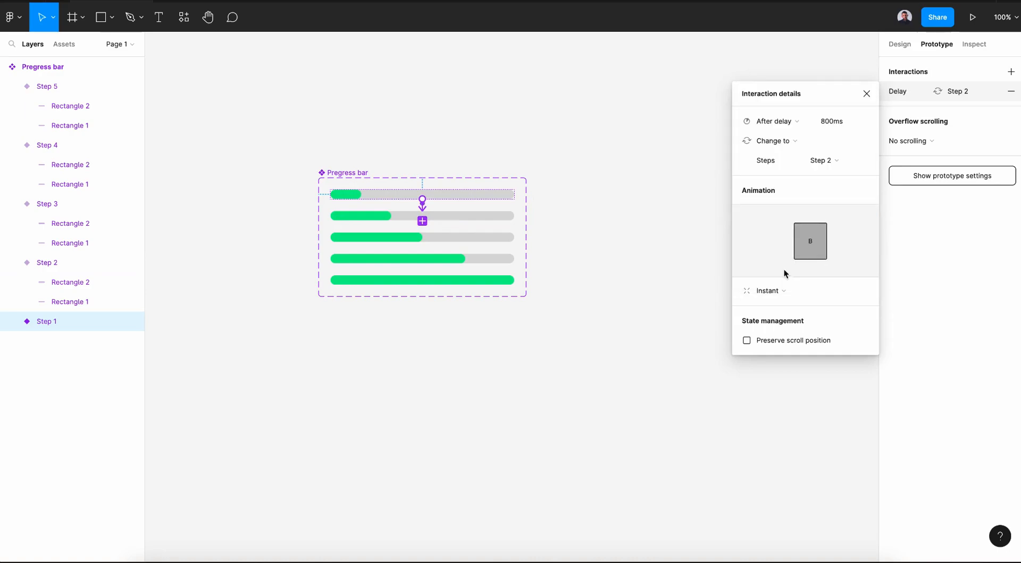
Chain each step to the next with After delay interactions using Smart animate.
click(830, 121)
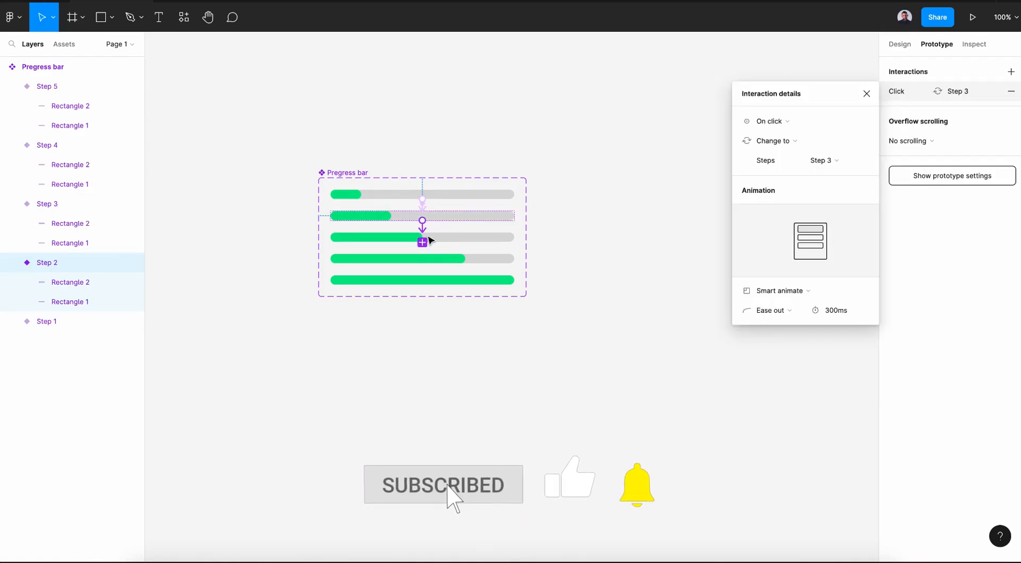
click(772, 121)
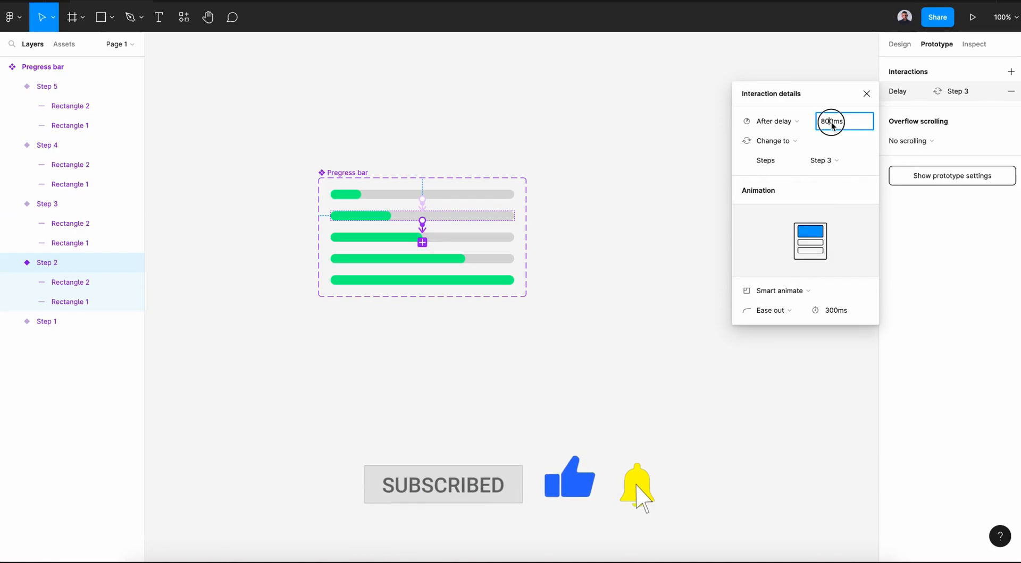
click(781, 290)
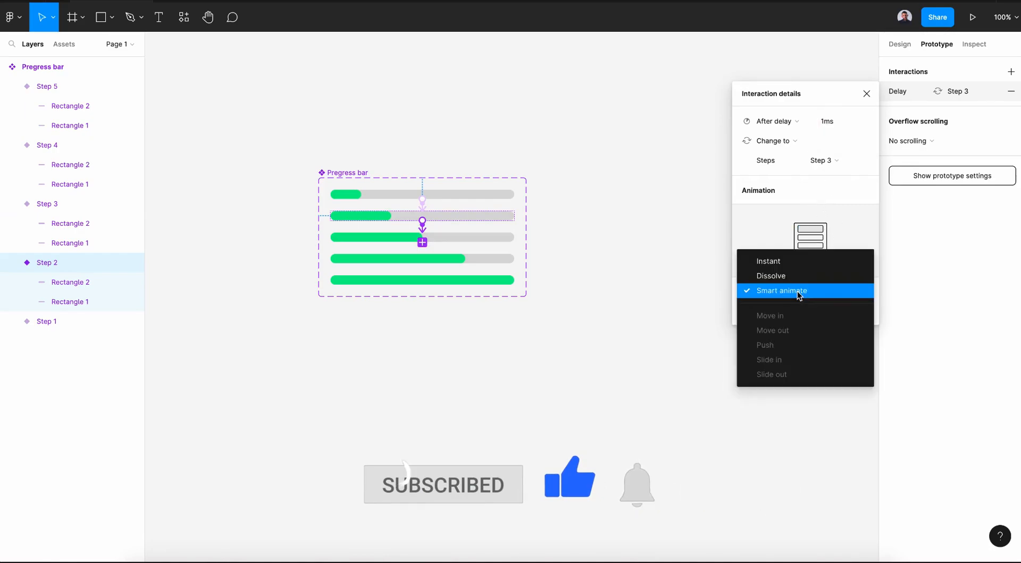
click(780, 291)
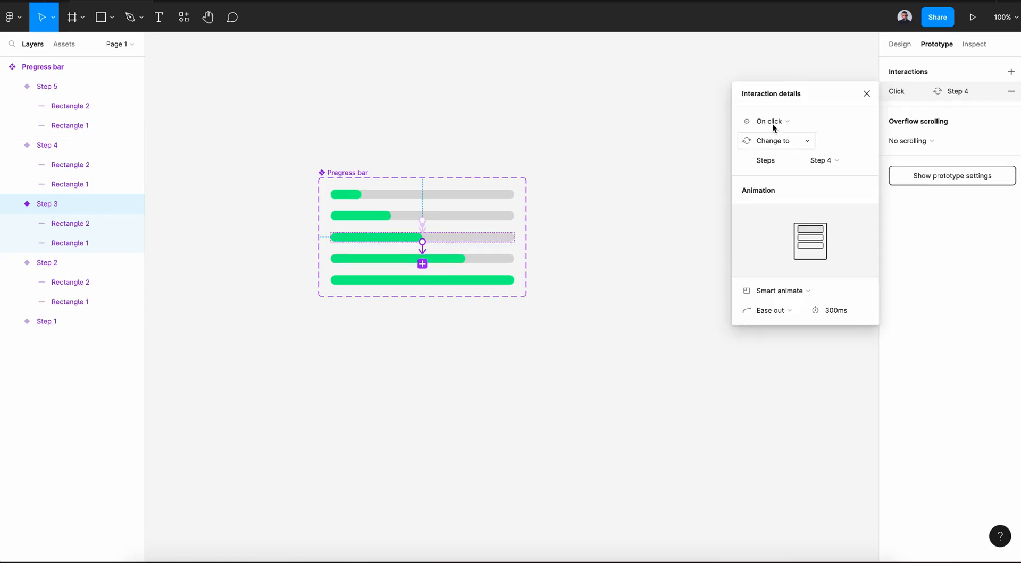
click(770, 121)
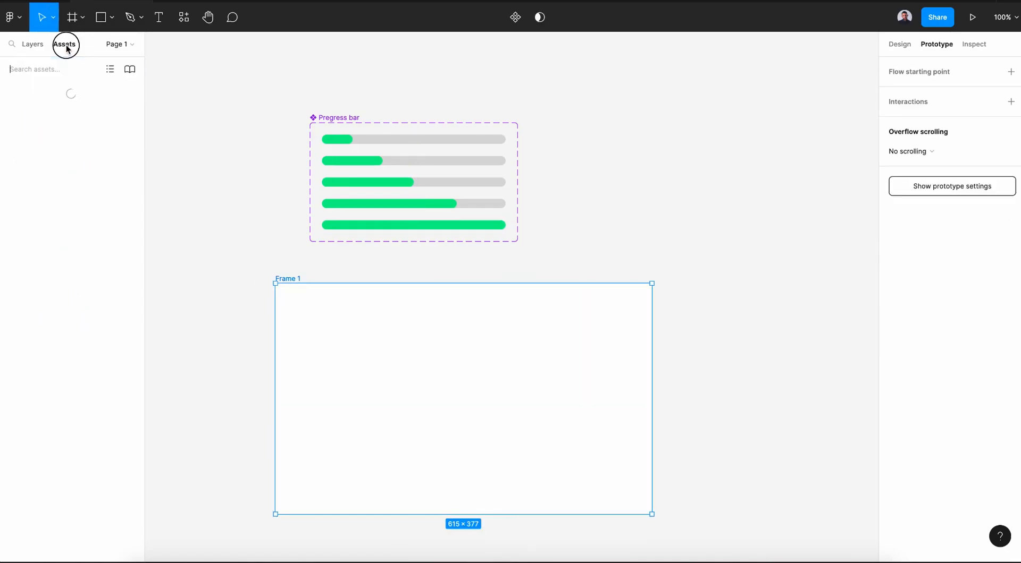
Drag a Pregress bar instance from Local components into Frame 1.
click(64, 44)
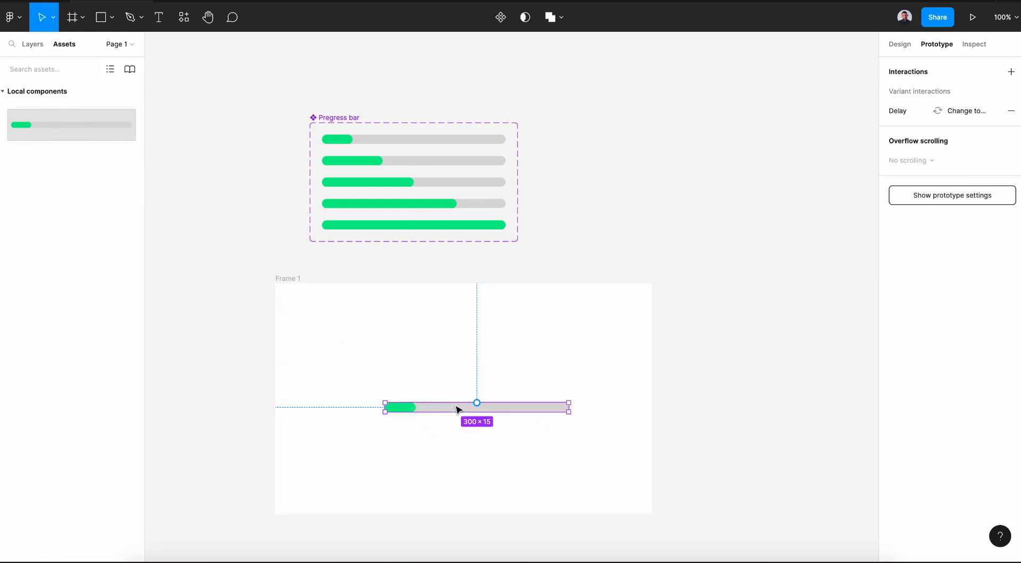
click(899, 44)
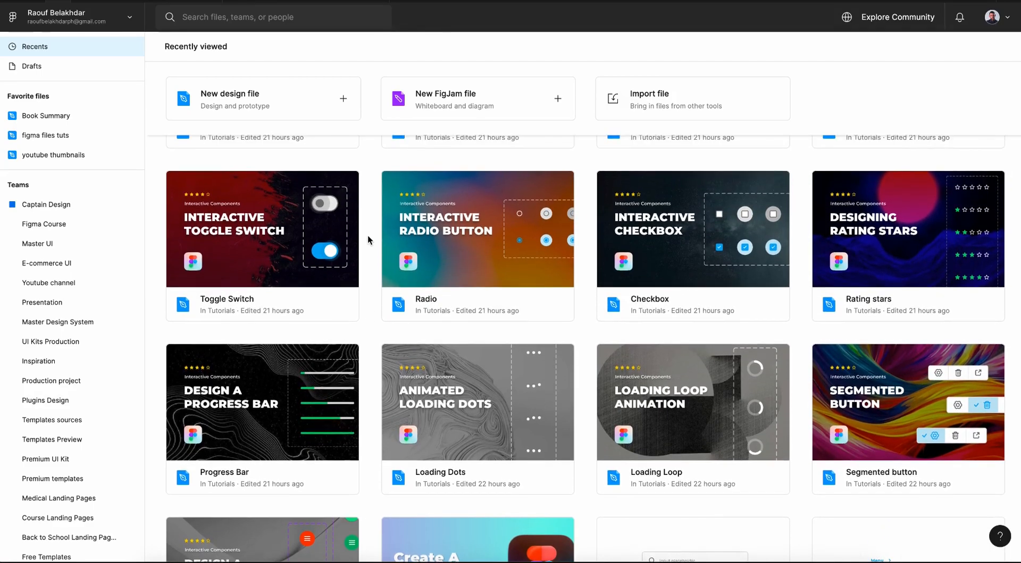
Open Master UI Plus from Recents and view the Text Fields & Forms and Cards pages.
scroll(down, 3)
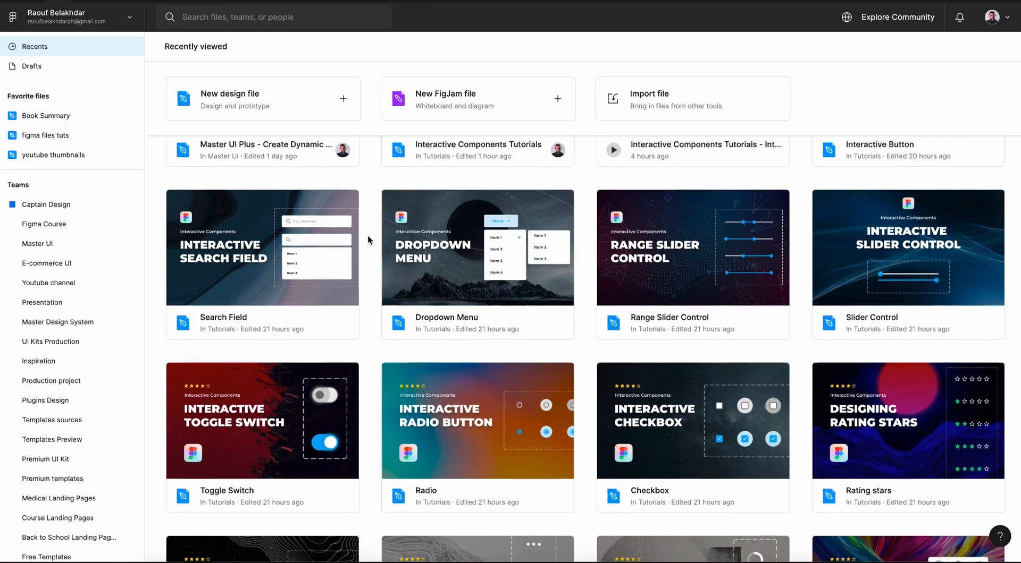
scroll(down, 3)
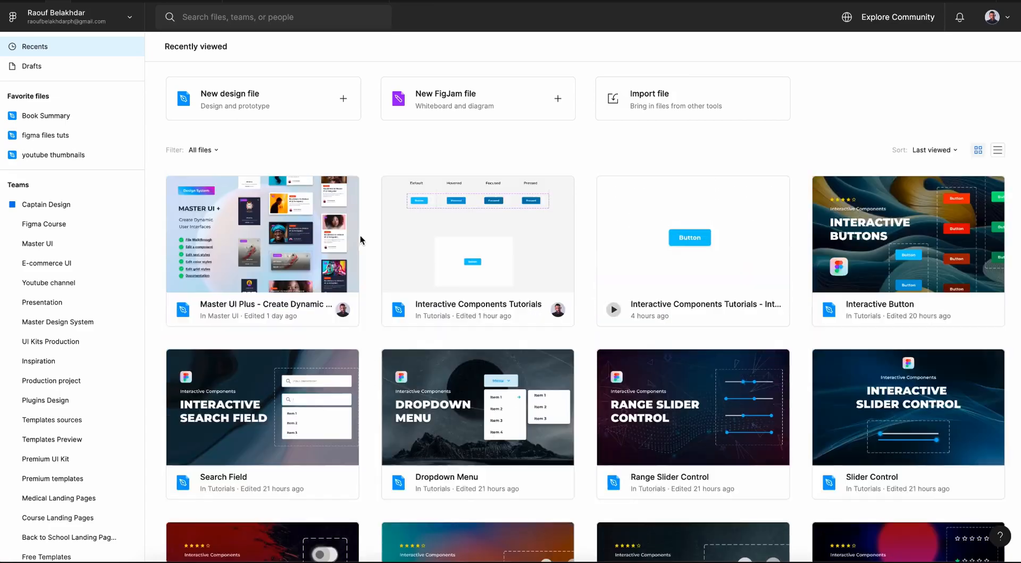
double_click(261, 234)
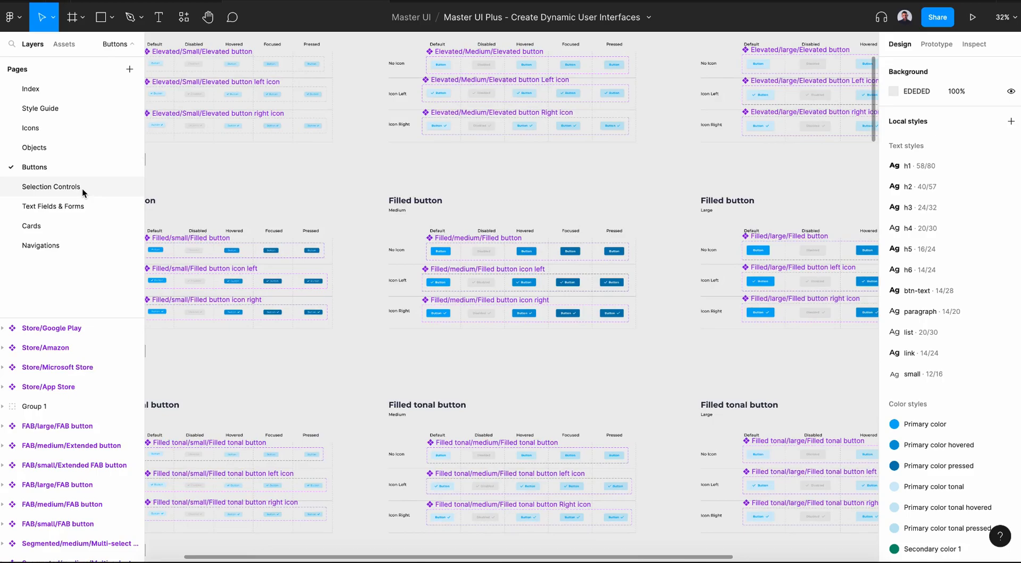
click(53, 206)
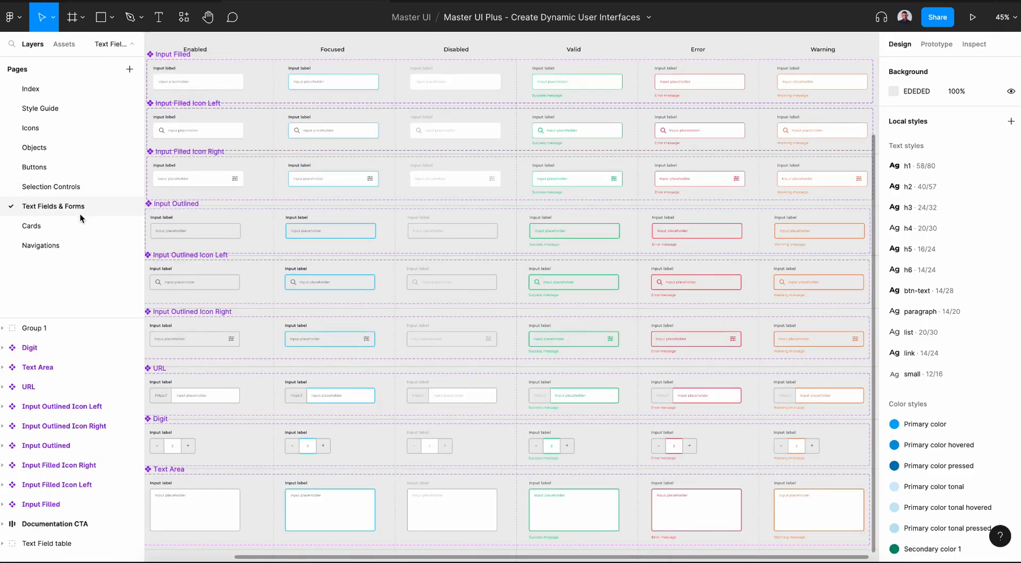
click(31, 226)
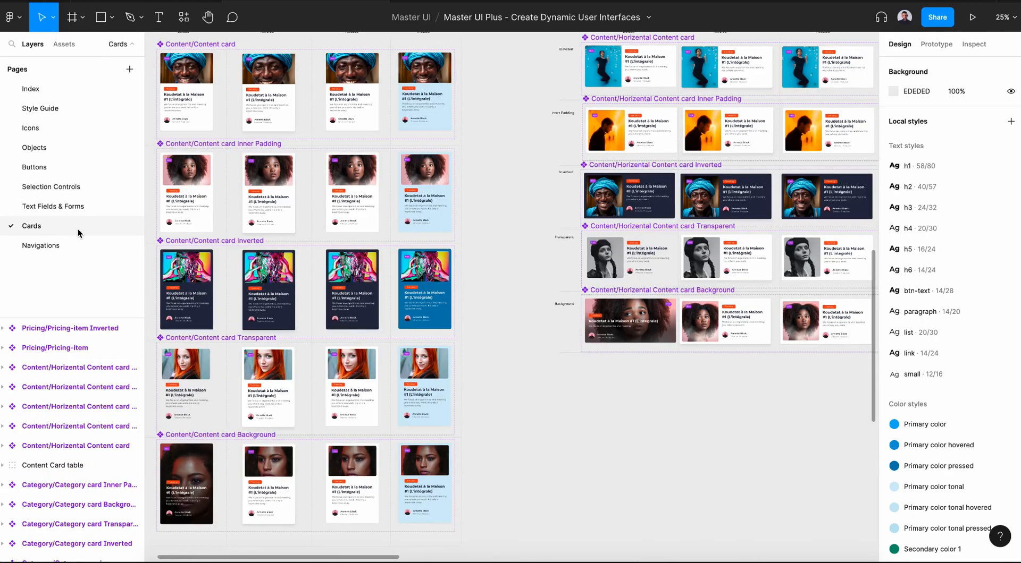